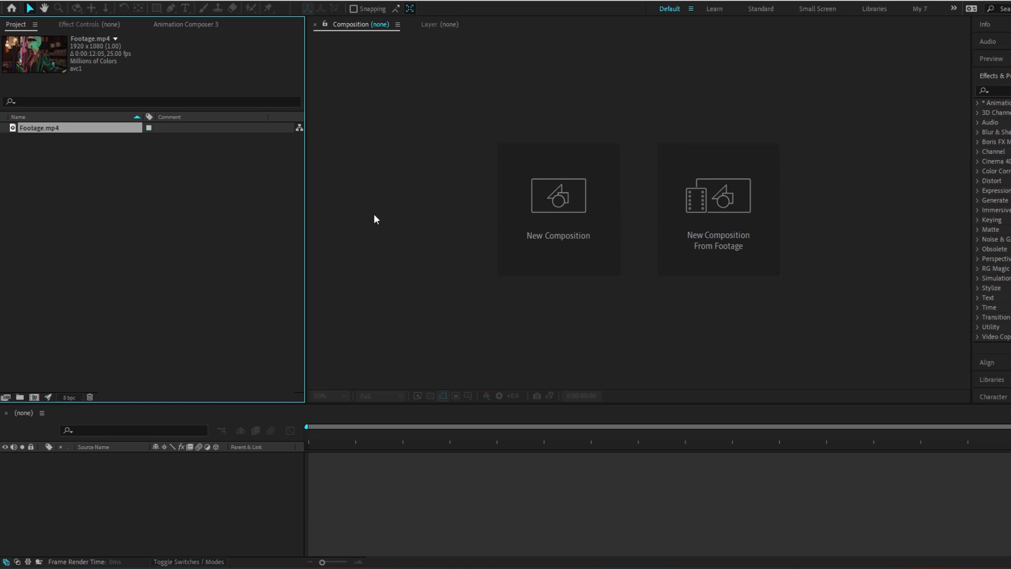
# Create a new composition named VFX using the HDTV 1080 25 preset and confirm.
pyautogui.click(558, 235)
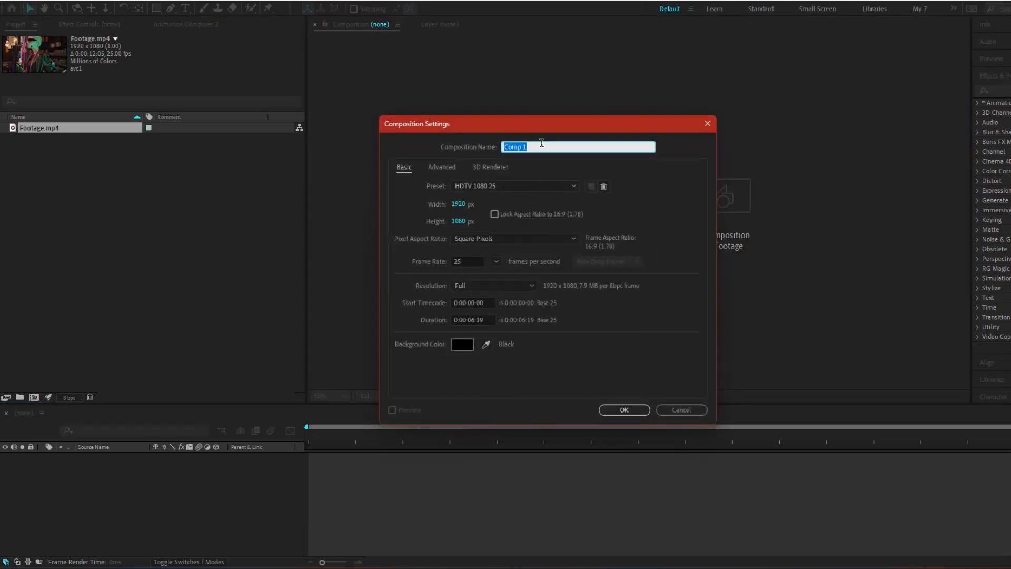
pyautogui.write('VFX')
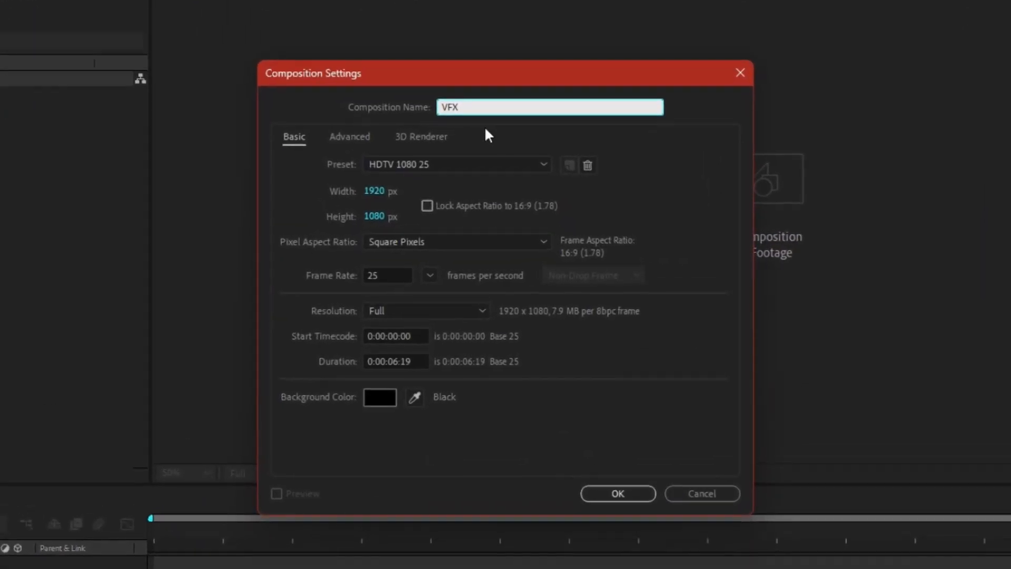
pyautogui.click(381, 190)
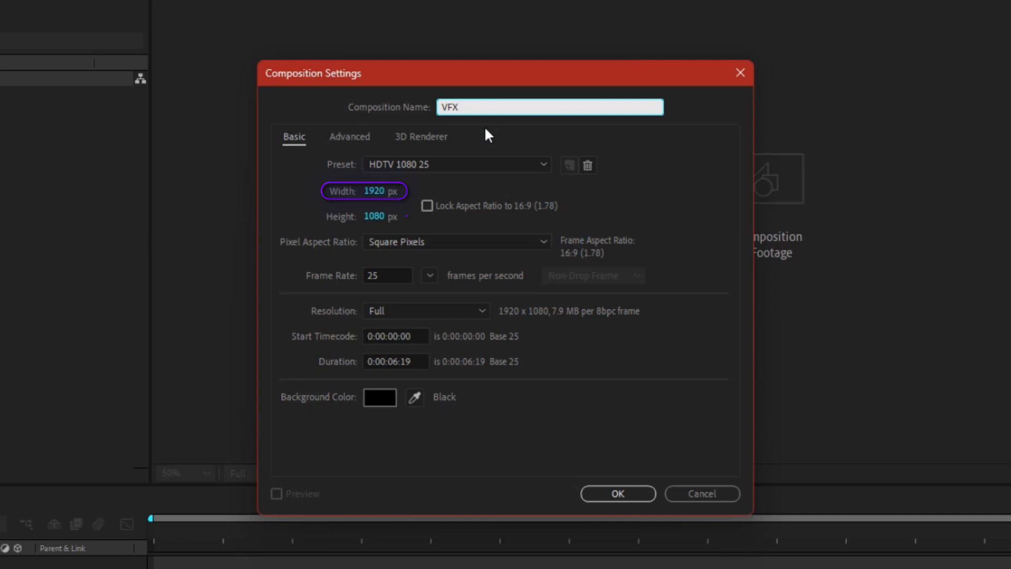
pyautogui.click(380, 216)
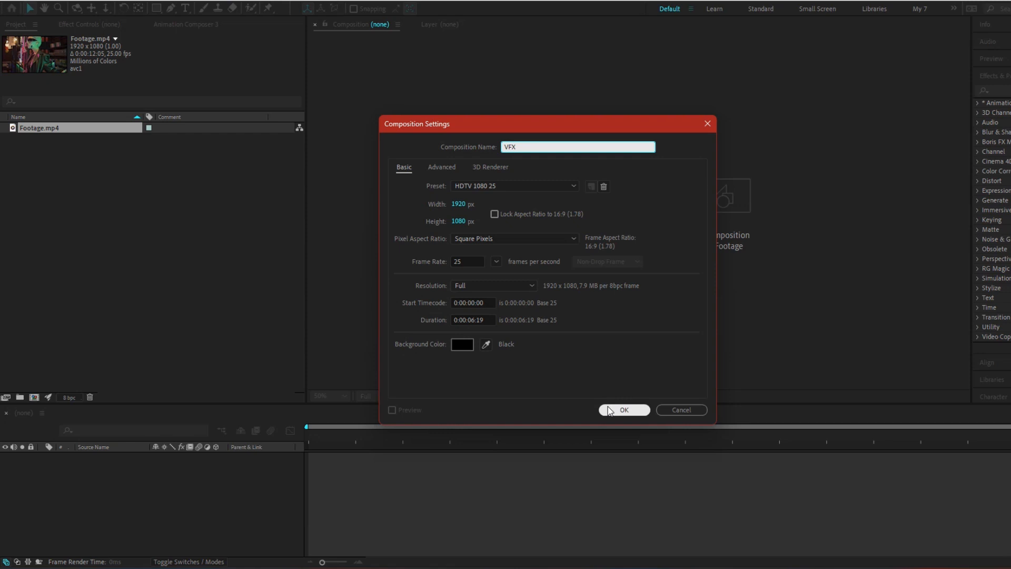
pyautogui.click(622, 410)
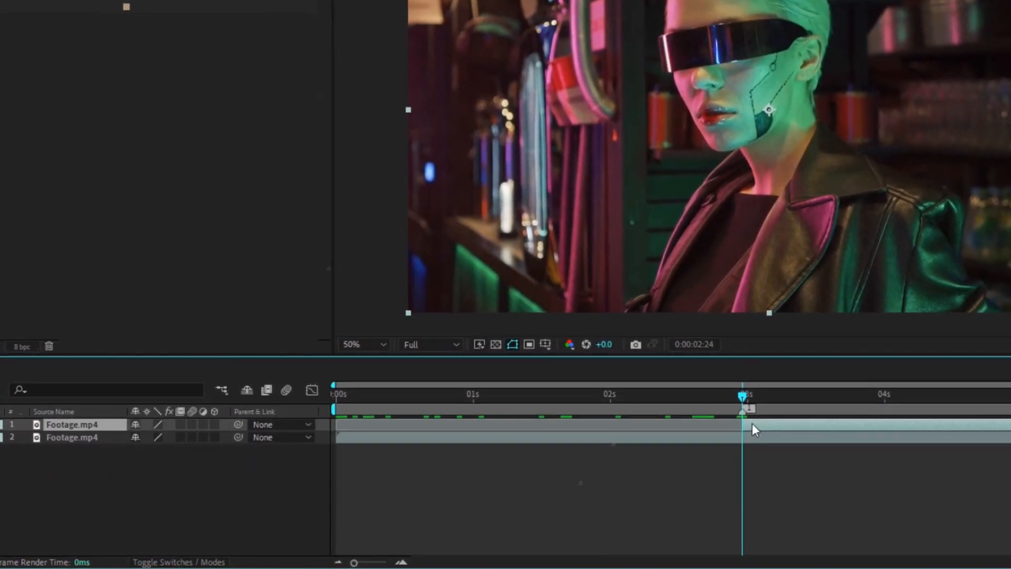
# Rename the duplicated top footage layer to Roto.
pyautogui.write('Roto')
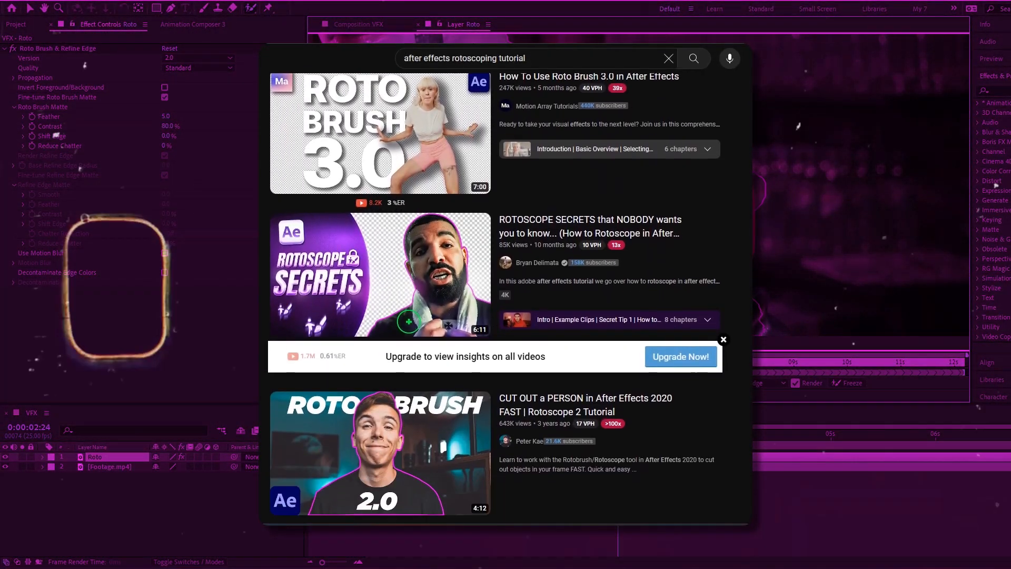
# Precompose the Mask layer into its own composition, Mask Comp 1.
pyautogui.scroll(-3)
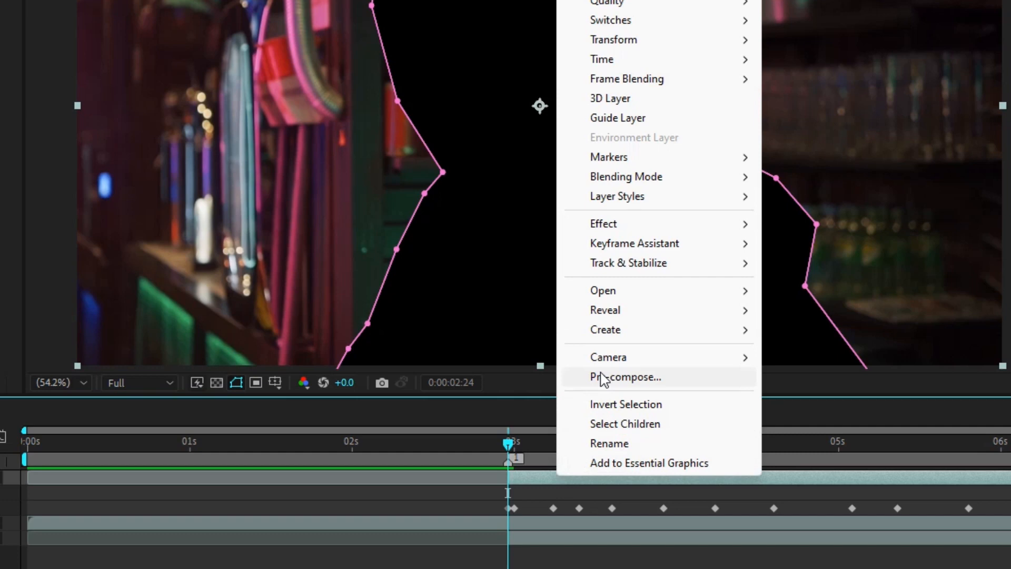
pyautogui.click(625, 377)
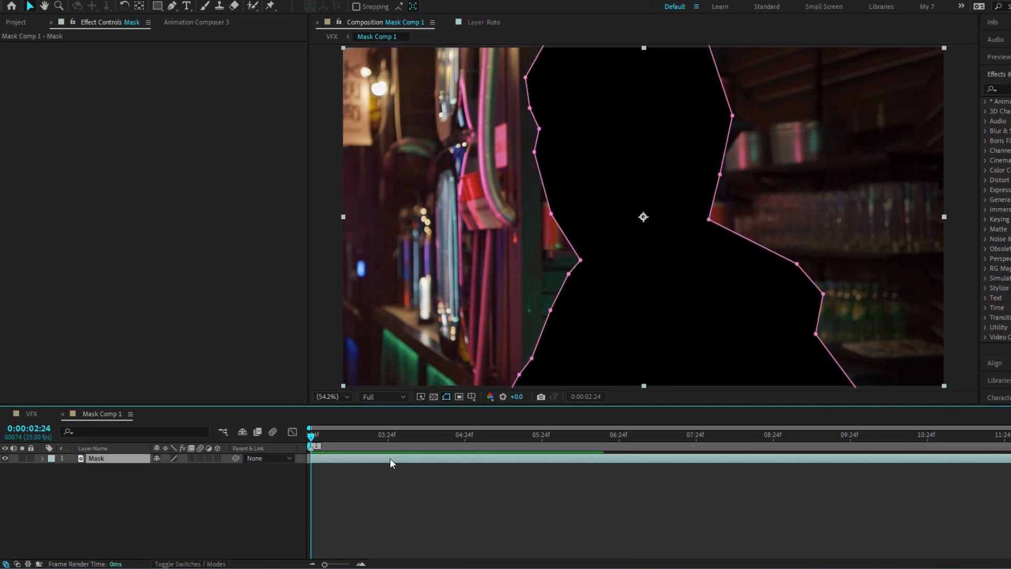
# Bring up Content-Aware Fill, limit its range to the work area and generate the fill layer.
pyautogui.click(389, 9)
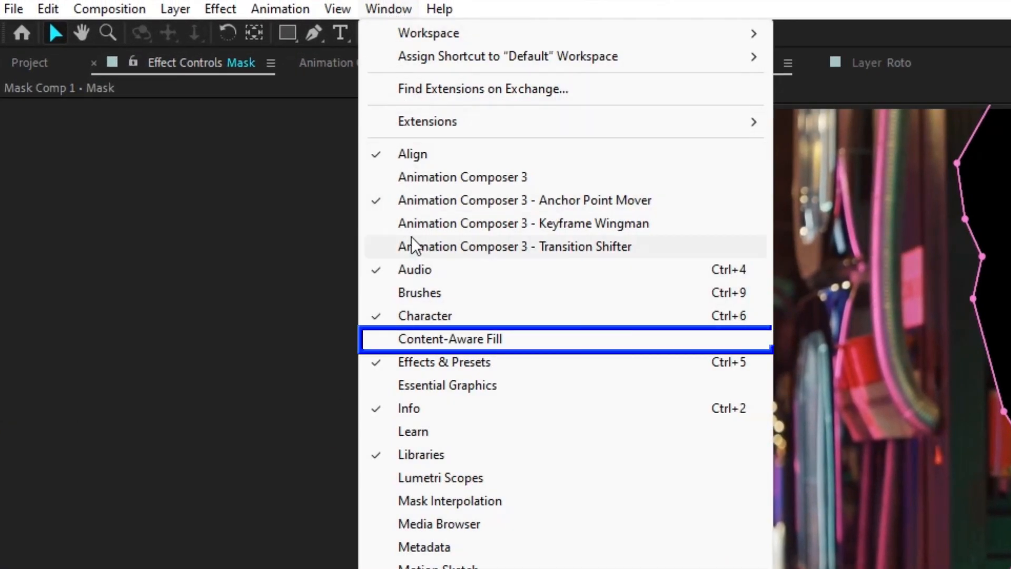
pyautogui.click(449, 338)
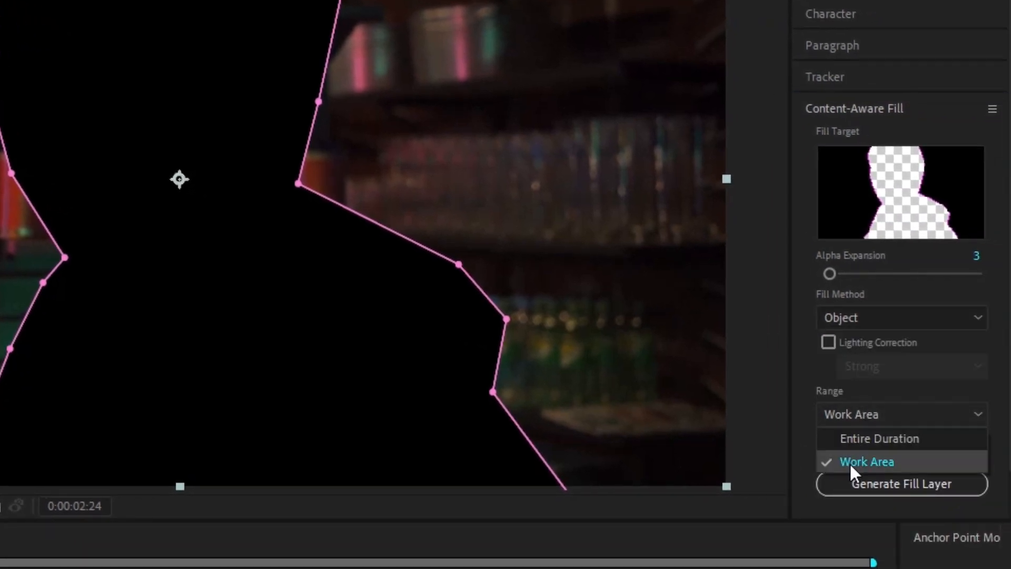
pyautogui.click(865, 461)
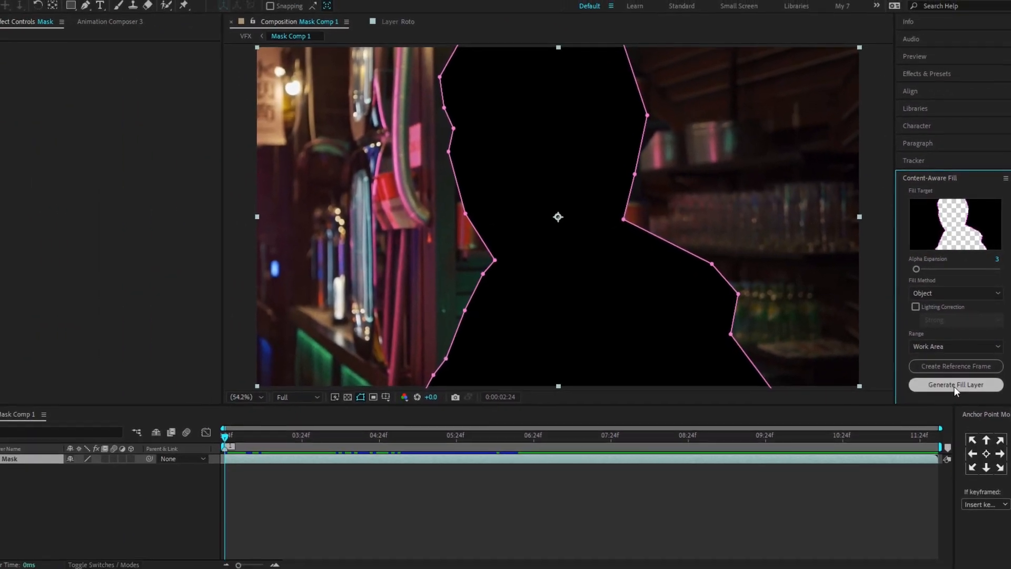
pyautogui.click(955, 375)
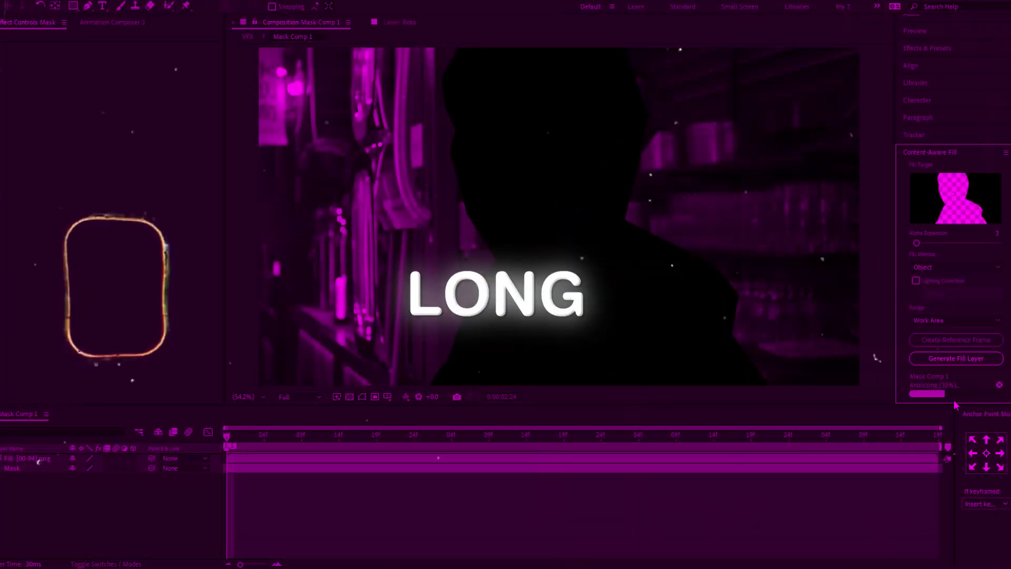
# Switch back to the VFX composition to view the subject removed from the footage.
pyautogui.click(955, 358)
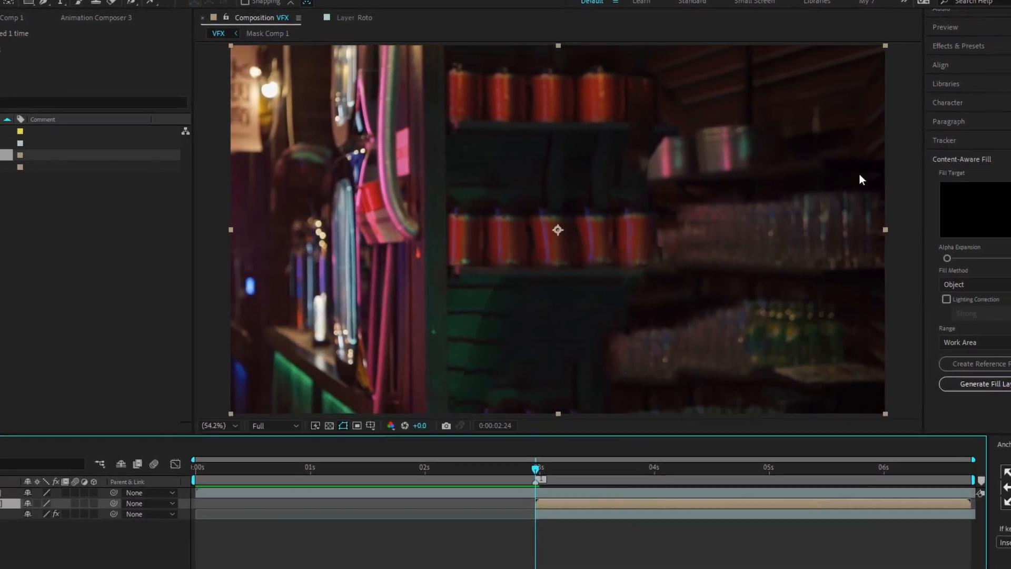
# Apply a Displacement Map using the Roto layer, with Luminance for horizontal and vertical displacement.
pyautogui.write('disp')
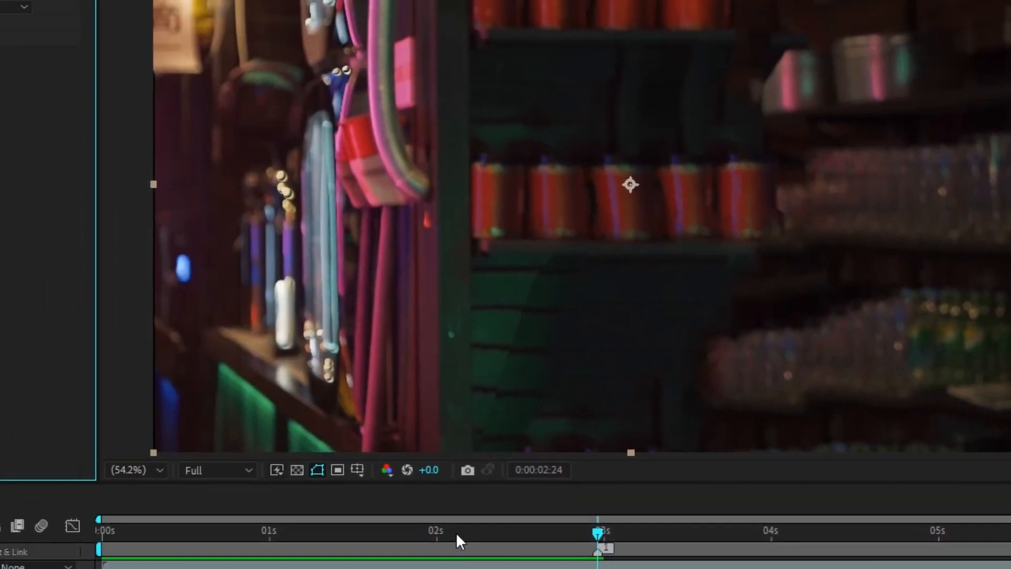
pyautogui.click(303, 122)
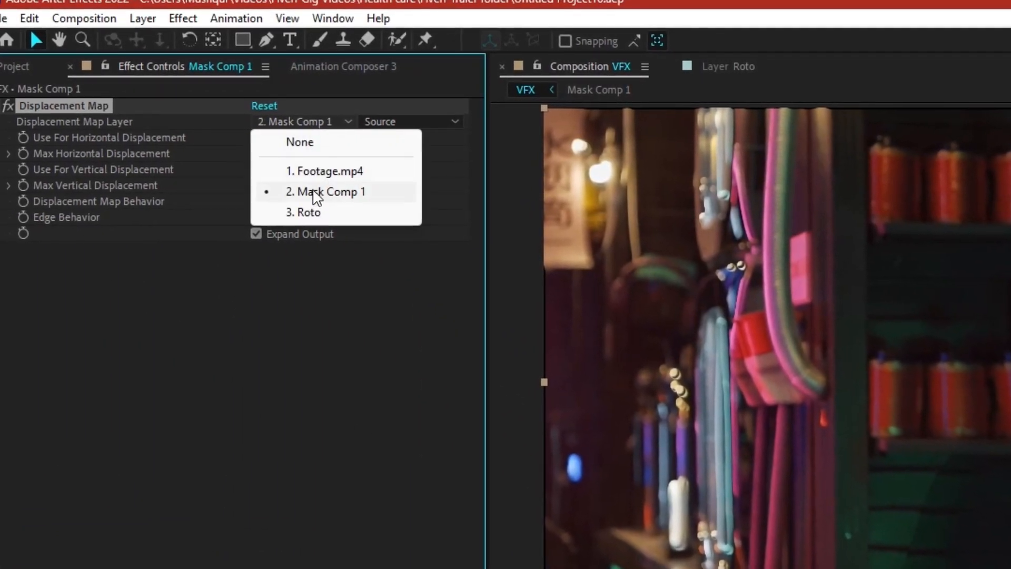
pyautogui.click(309, 212)
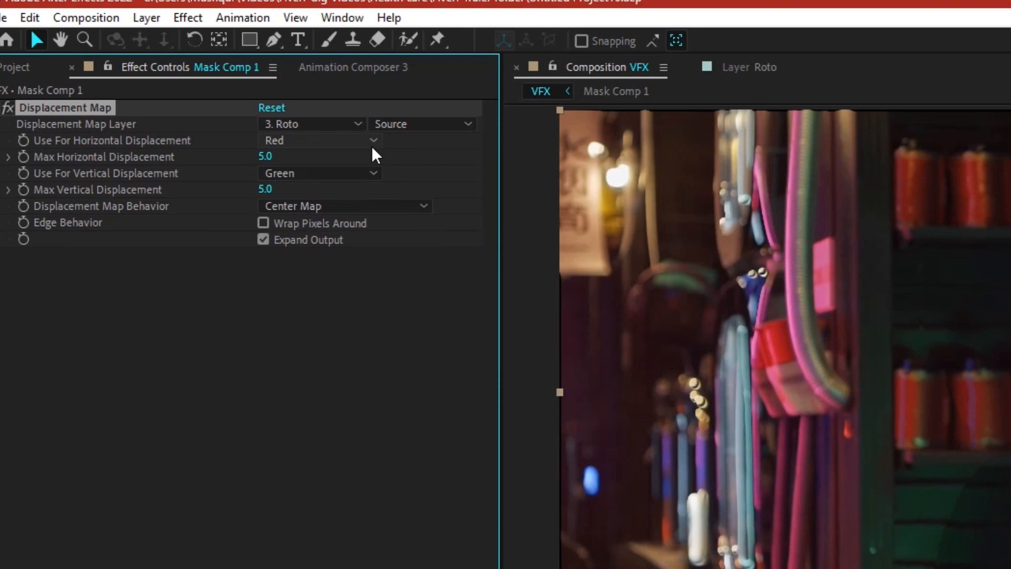
pyautogui.click(422, 123)
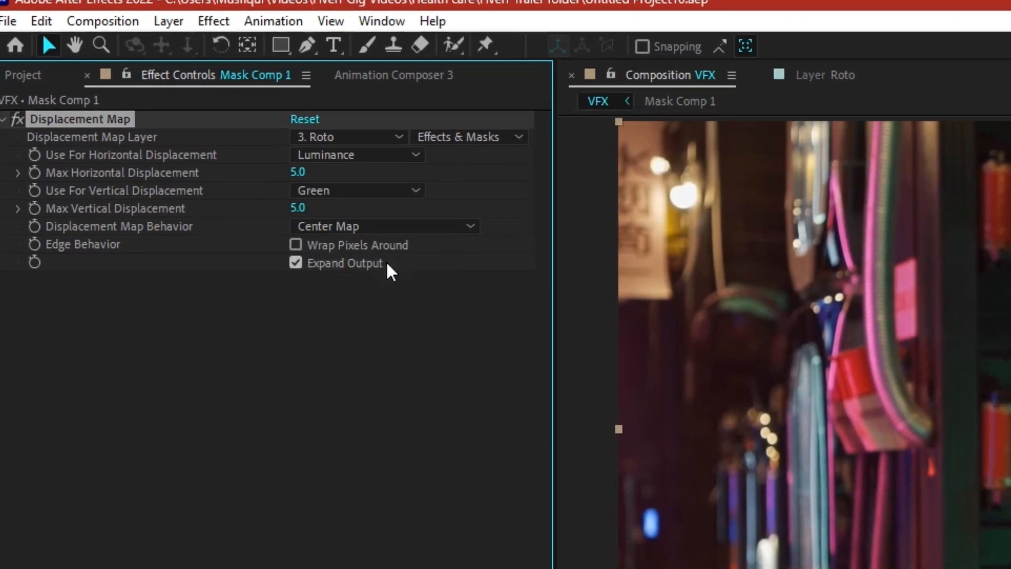
pyautogui.click(357, 190)
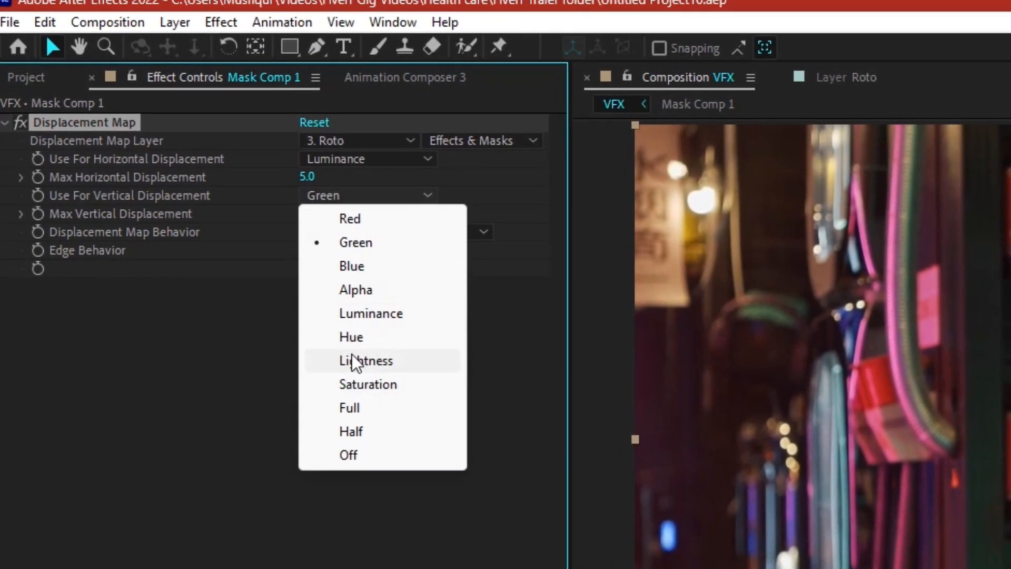
pyautogui.click(370, 313)
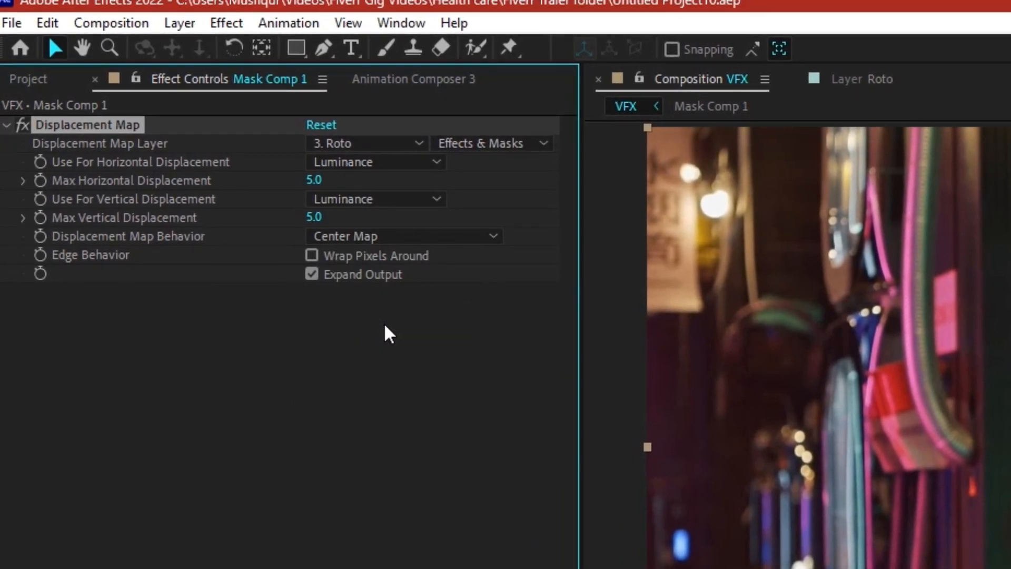